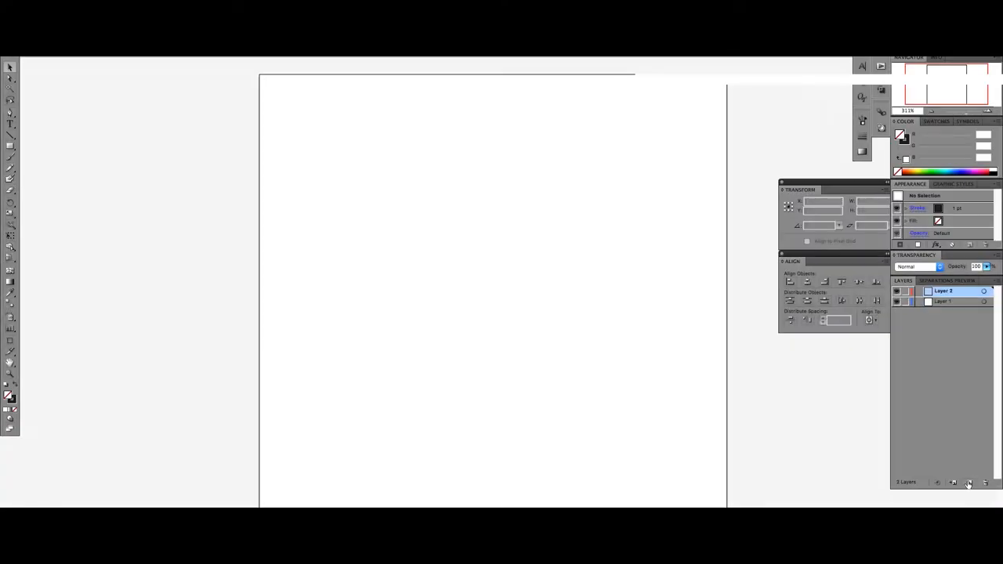
Edit the new layer's name and options in Layer Options and confirm them
{"action": "double_click", "coordinate": [944, 292]}
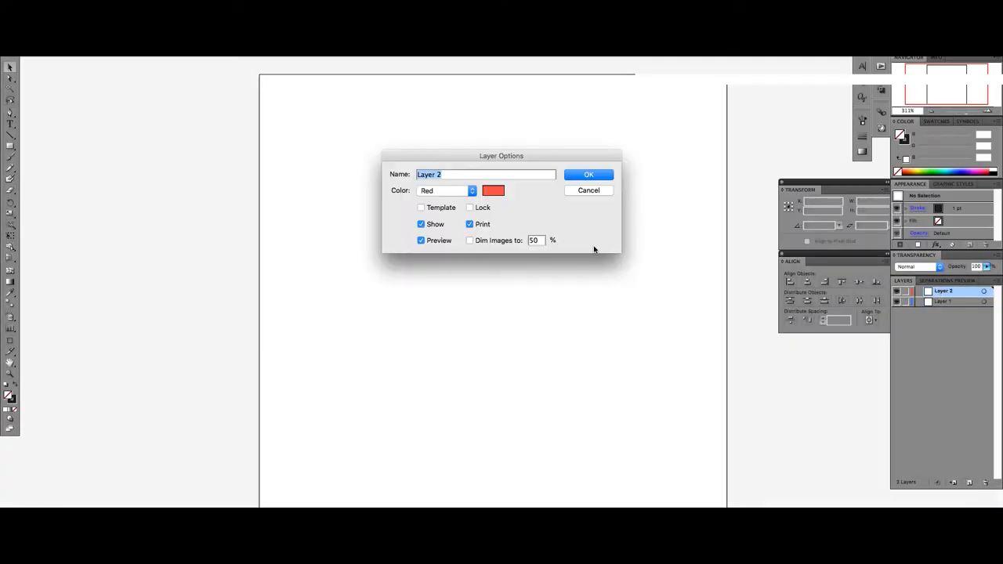
{"action": "left_click", "coordinate": [587, 174]}
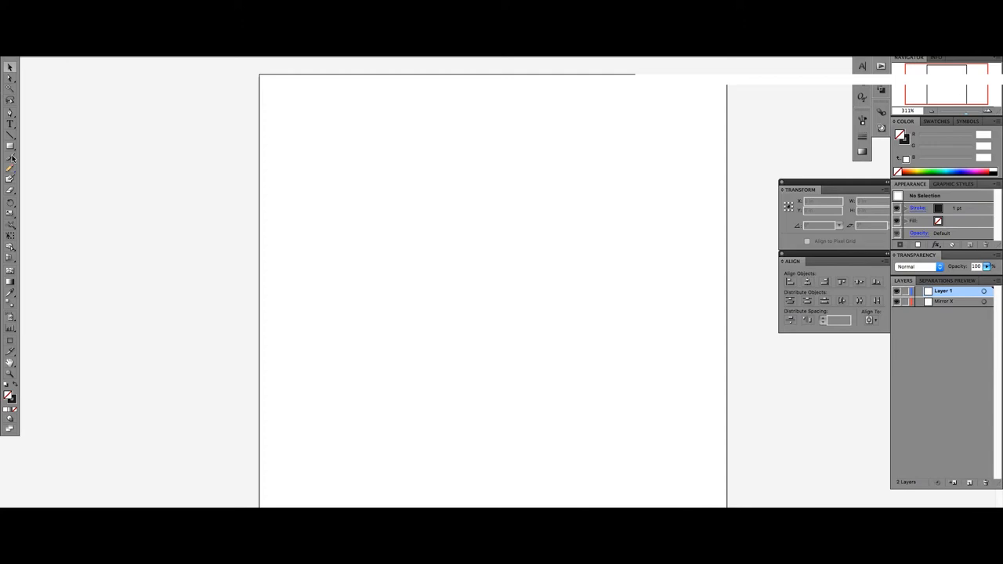
{"action": "mouse_move", "coordinate": [9, 119]}
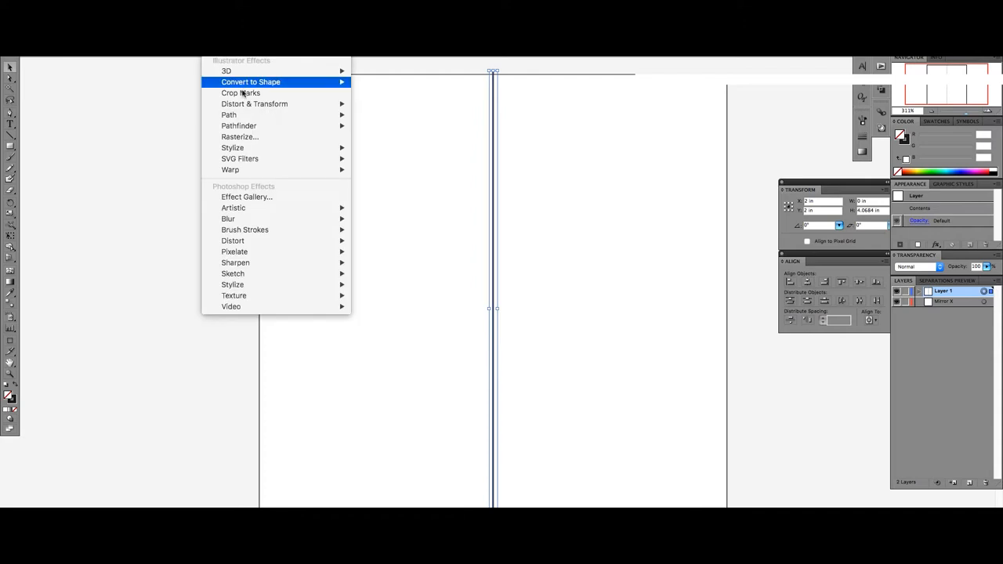
{"action": "mouse_move", "coordinate": [253, 103]}
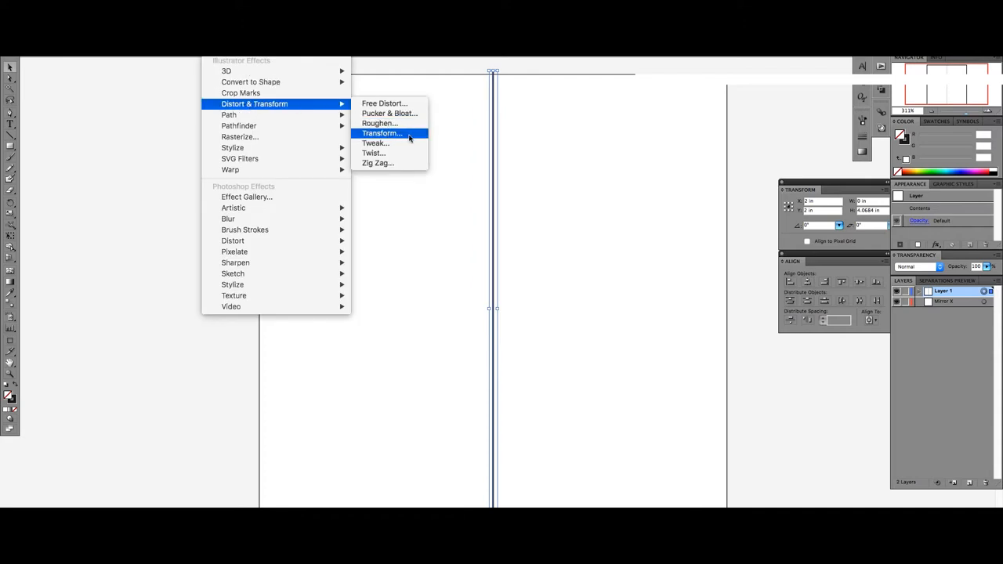
Apply a Transform effect with Reflect X to the vertical centre line
{"action": "left_click", "coordinate": [383, 133]}
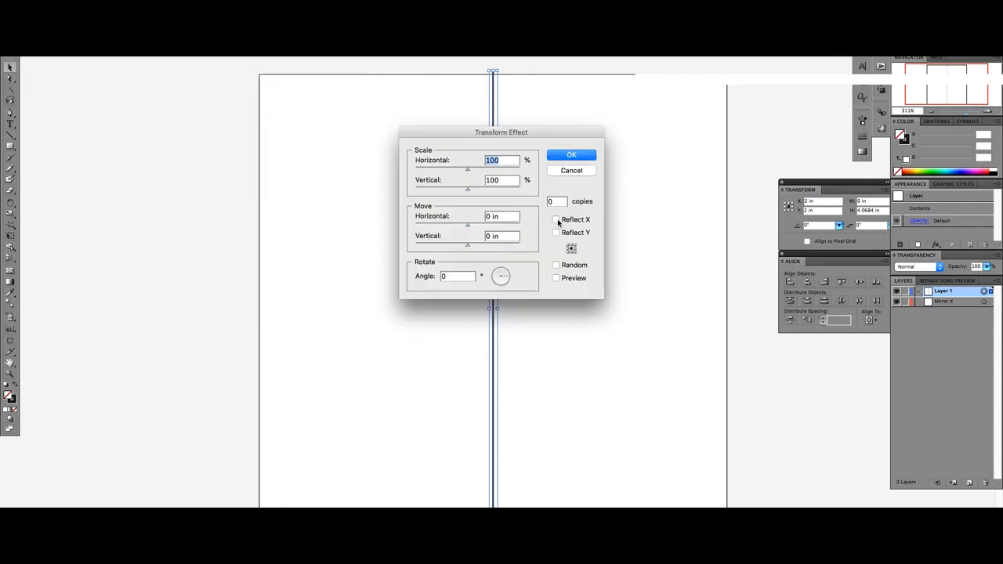
{"action": "left_click", "coordinate": [555, 220]}
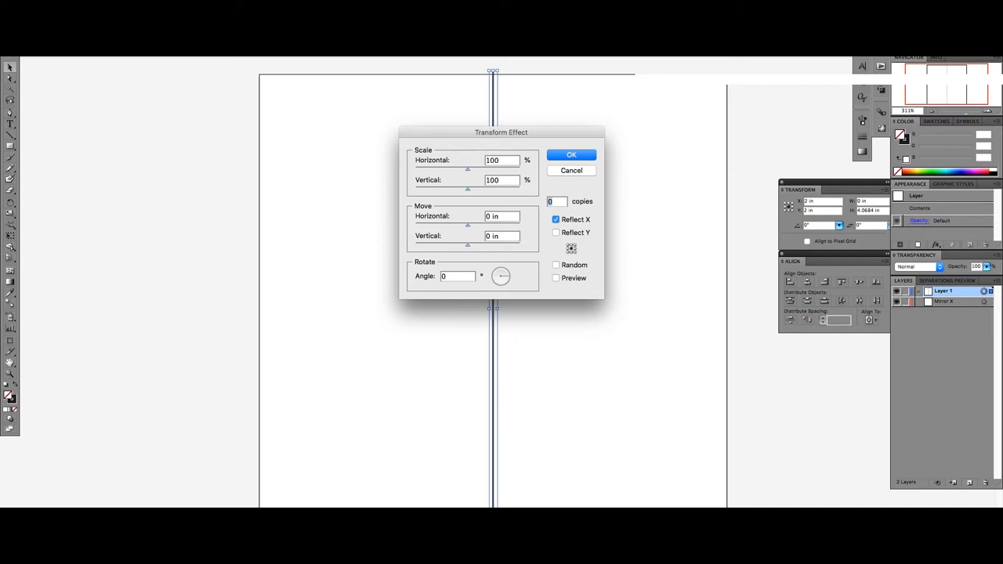
{"action": "left_click", "coordinate": [570, 155]}
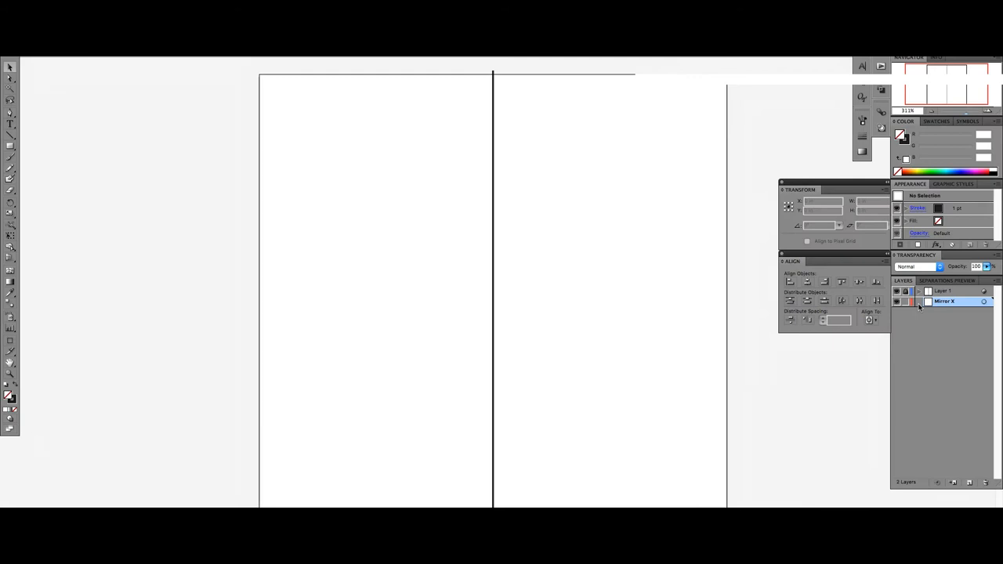
{"action": "mouse_move", "coordinate": [912, 306]}
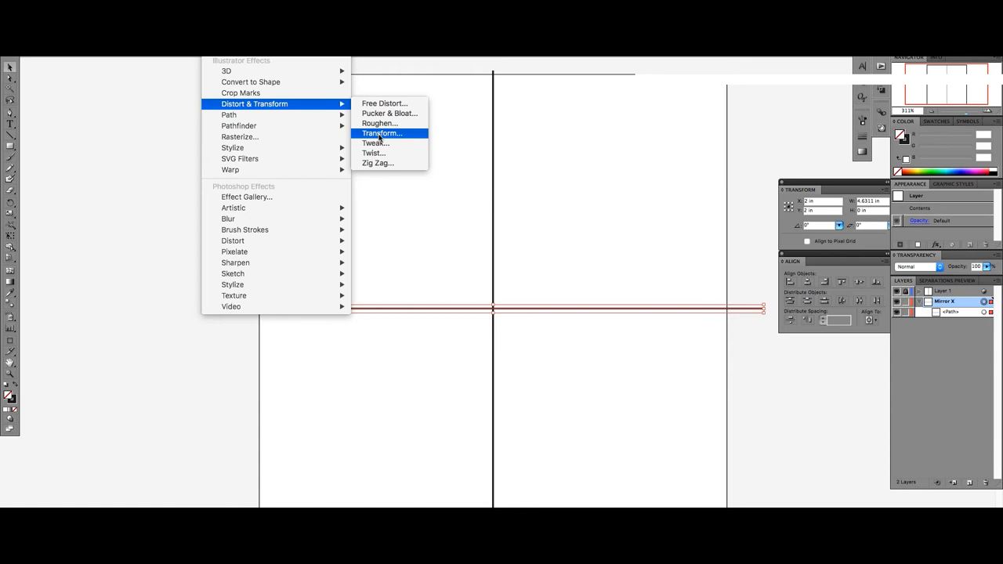
Apply a Transform effect with Reflect X to the horizontal guide line
{"action": "left_click", "coordinate": [382, 132]}
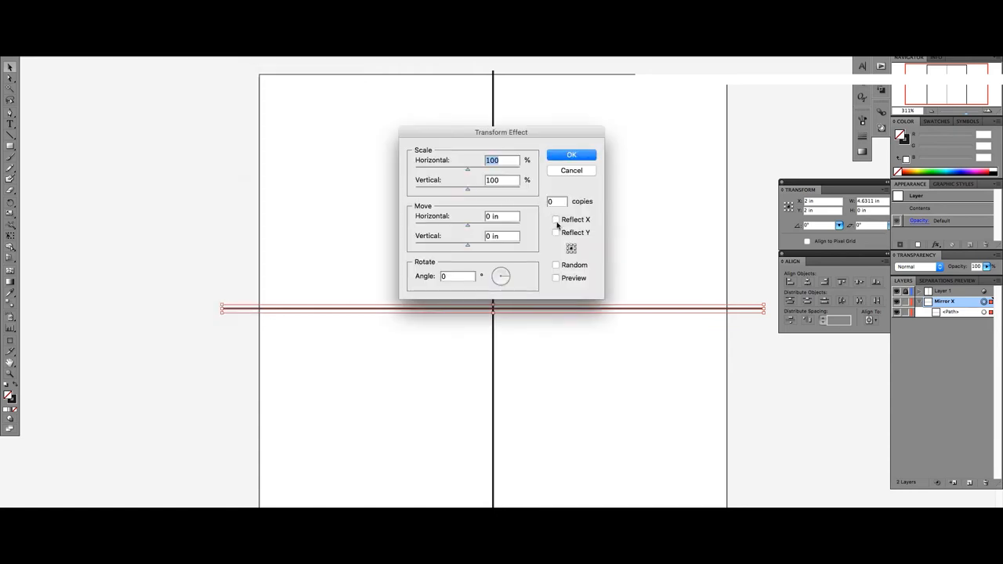
{"action": "left_click", "coordinate": [555, 219]}
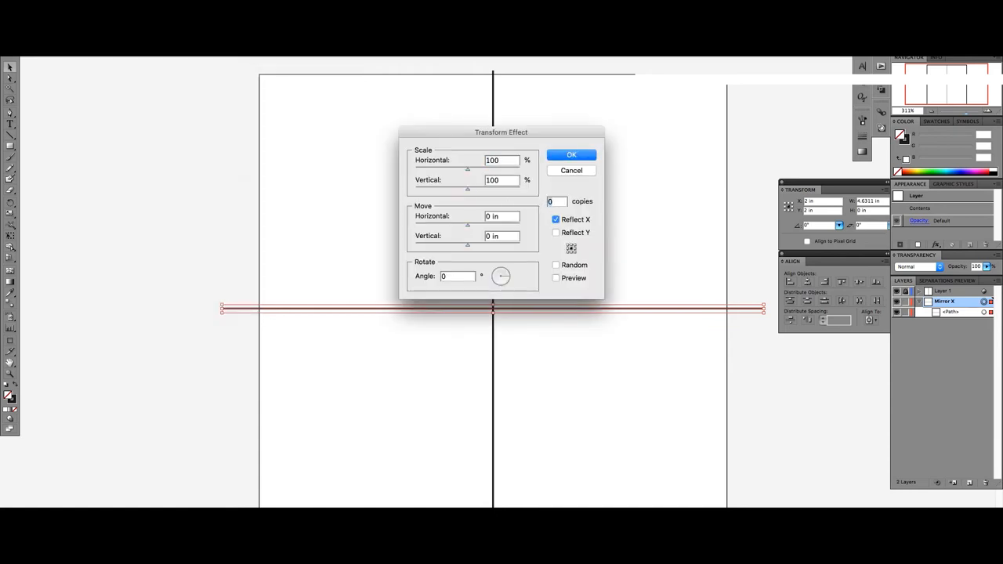
{"action": "left_click", "coordinate": [570, 155]}
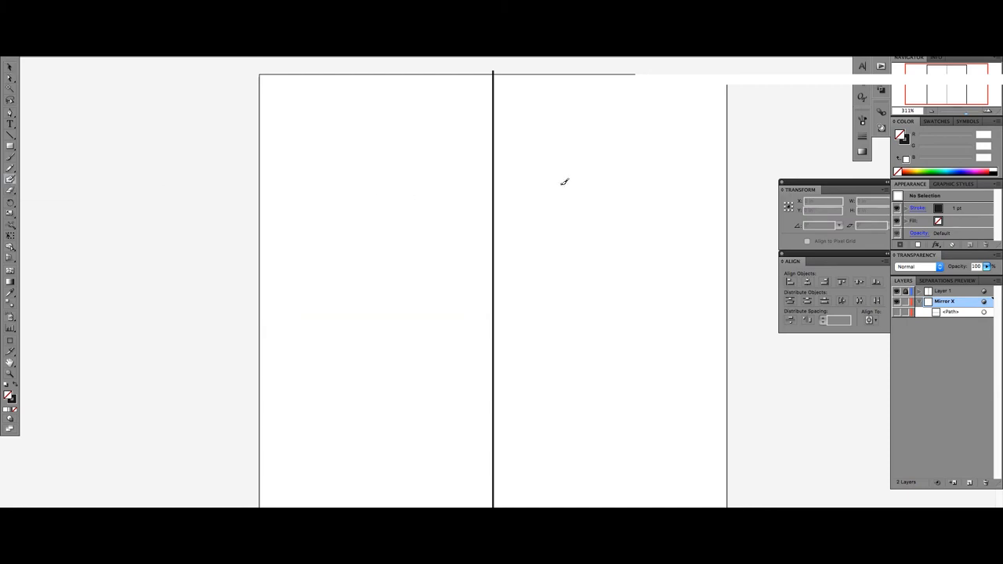
Paint two curved brush strokes that mirror across the centre line
{"action": "left_click_drag", "start_coordinate": [561, 186], "coordinate": [581, 241]}
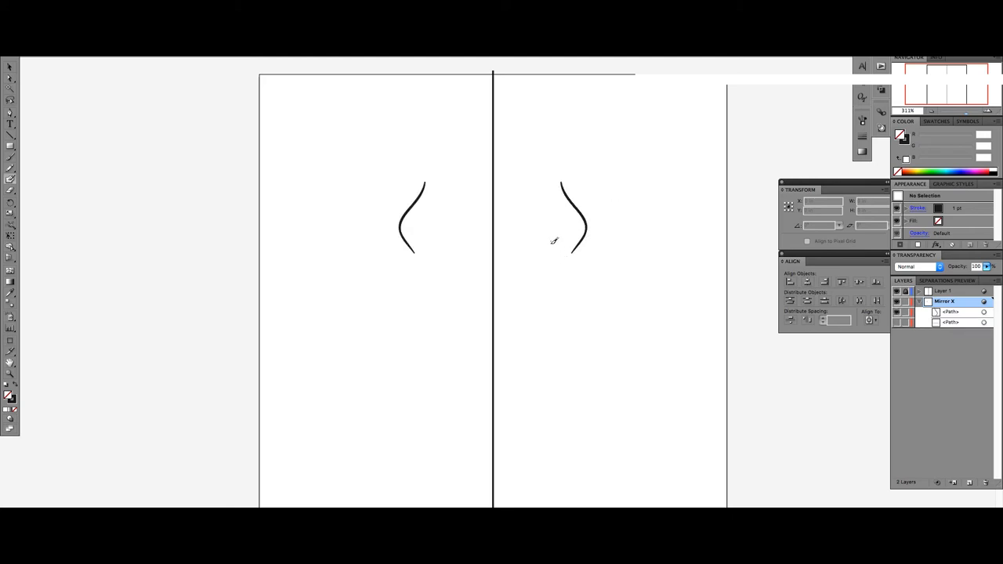
{"action": "left_click_drag", "start_coordinate": [556, 250], "coordinate": [567, 290]}
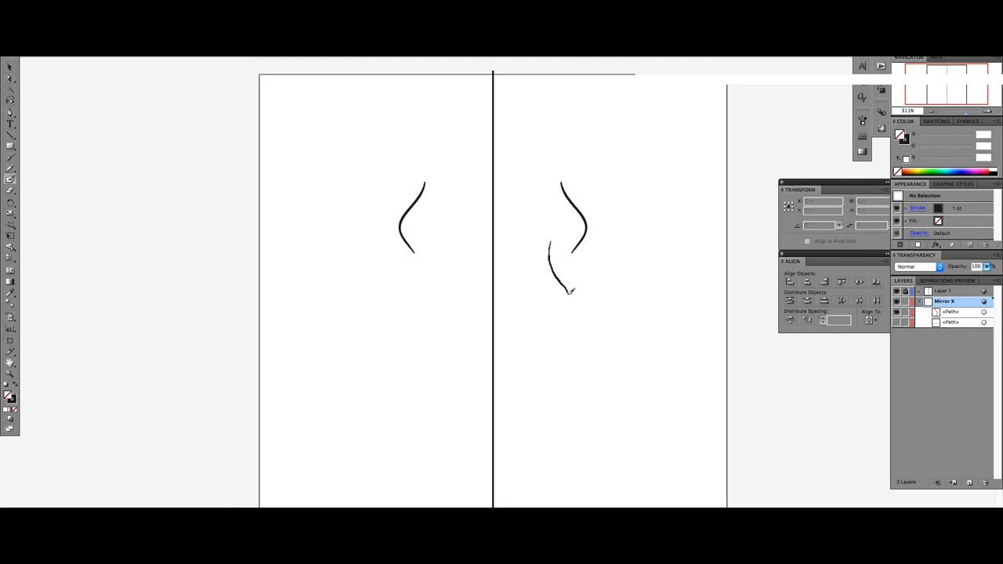